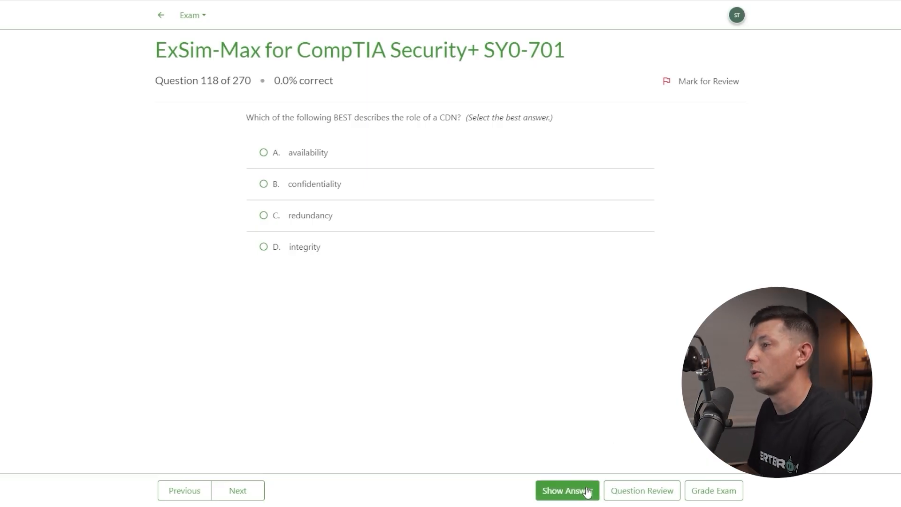
Reveal question 118's answer (availability, A) and scroll the CDN explanation, reference and category into view
{"action": "left_click", "coordinate": [566, 490]}
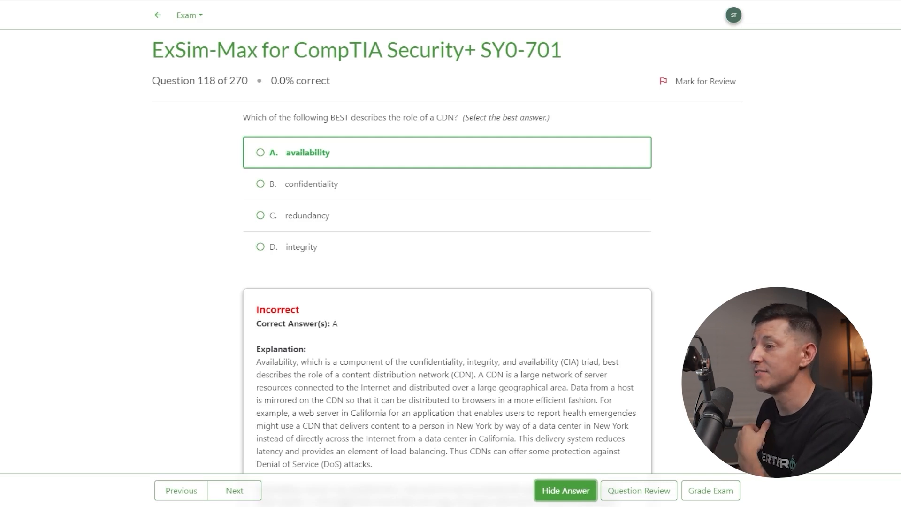
{"action": "scroll", "scroll_direction": "down", "scroll_amount": 3}
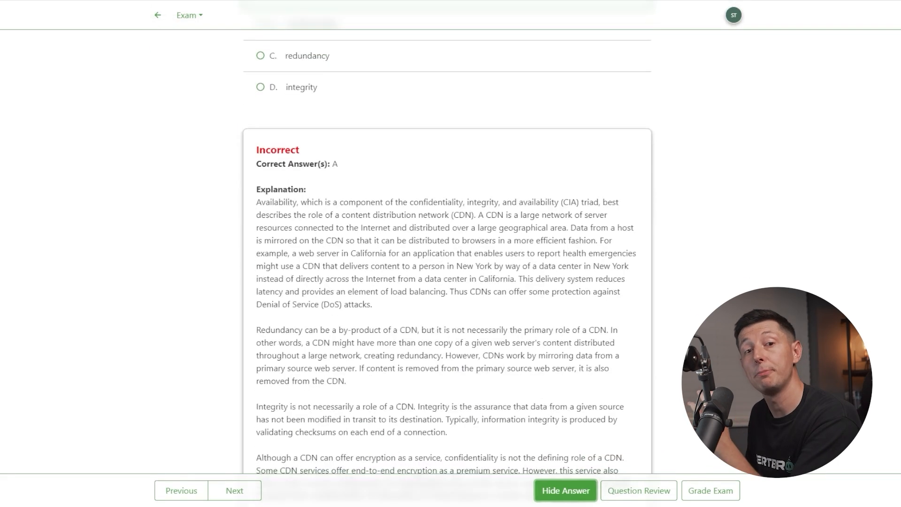
{"action": "scroll", "scroll_direction": "down", "scroll_amount": 3}
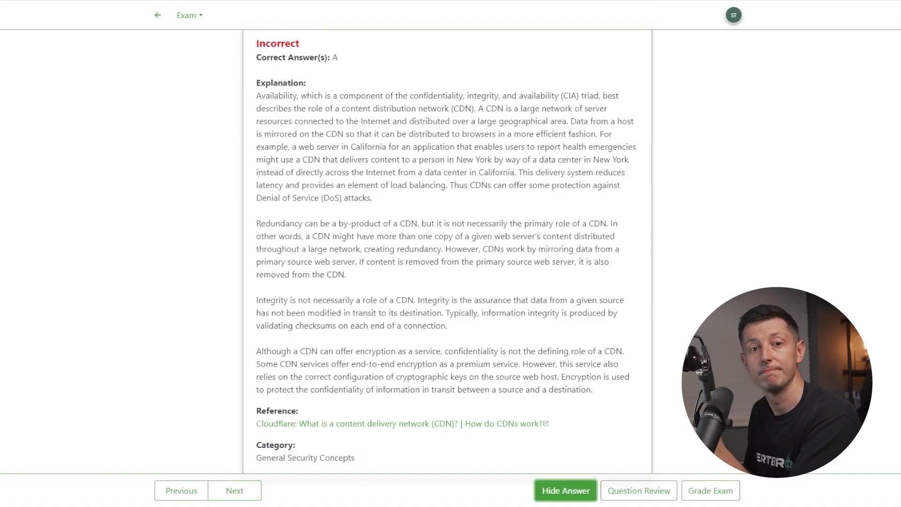